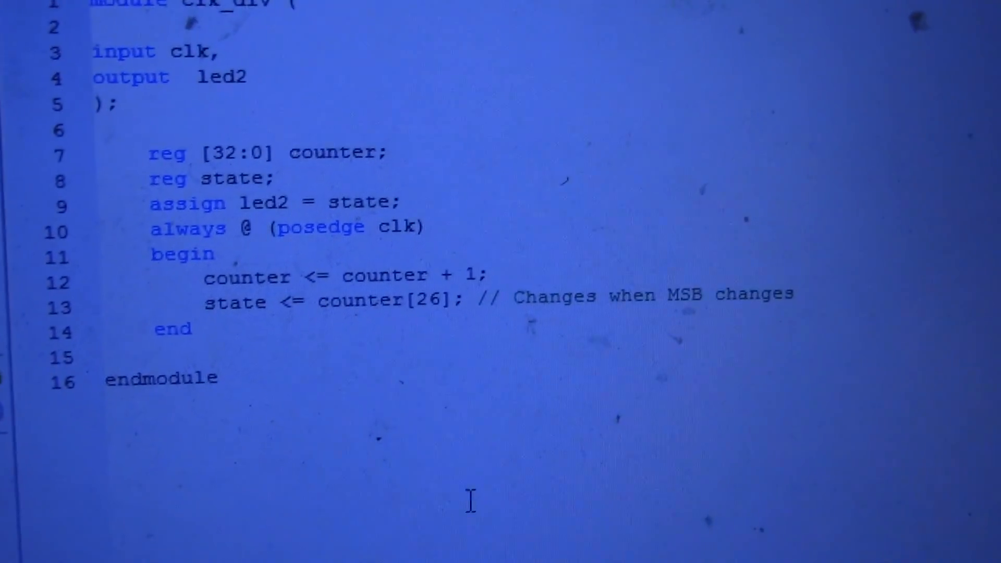
scroll(up, 3)
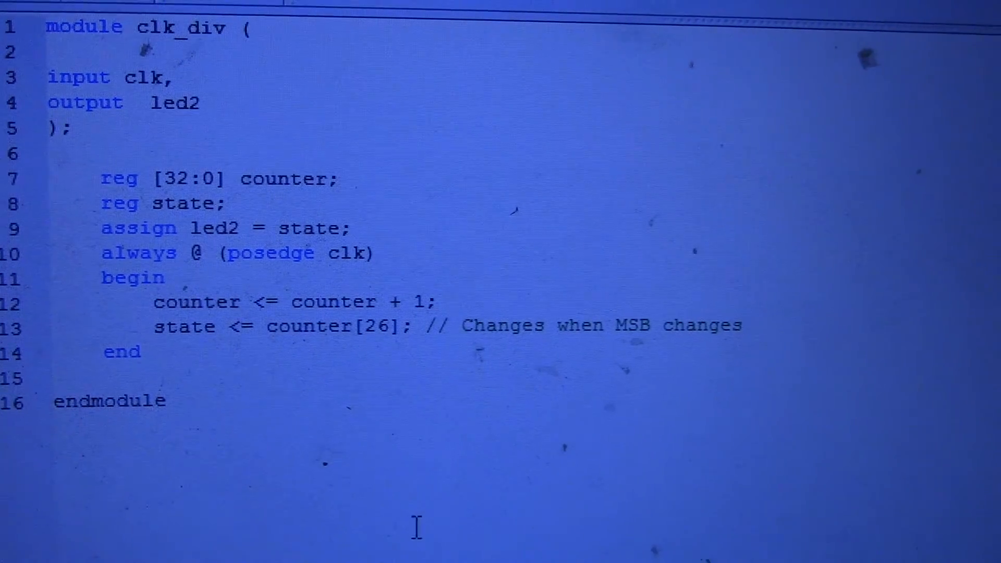